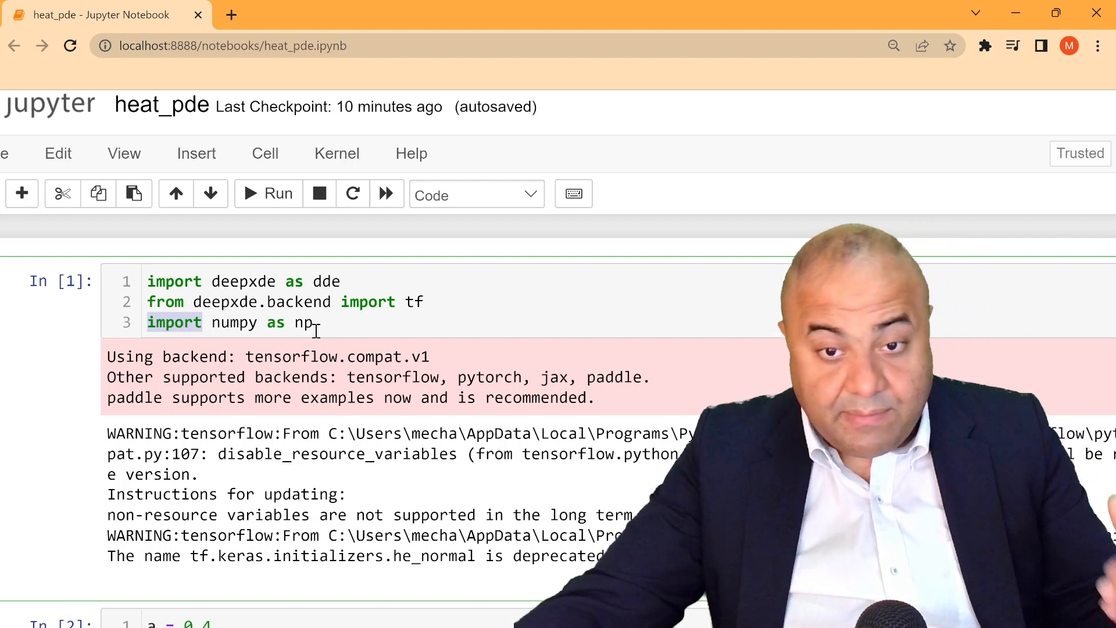
- Brush orange underlines beneath ∂u/∂t and ∂²u/∂x² and a squiggle marking the constant k
scroll(down, 3)
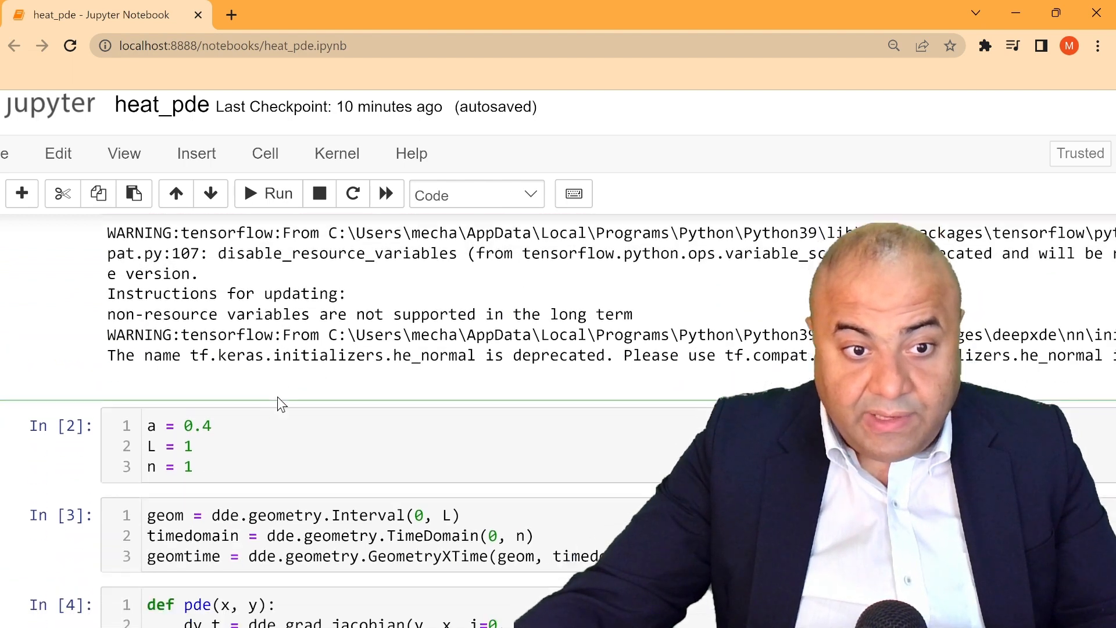
scroll(down, 3)
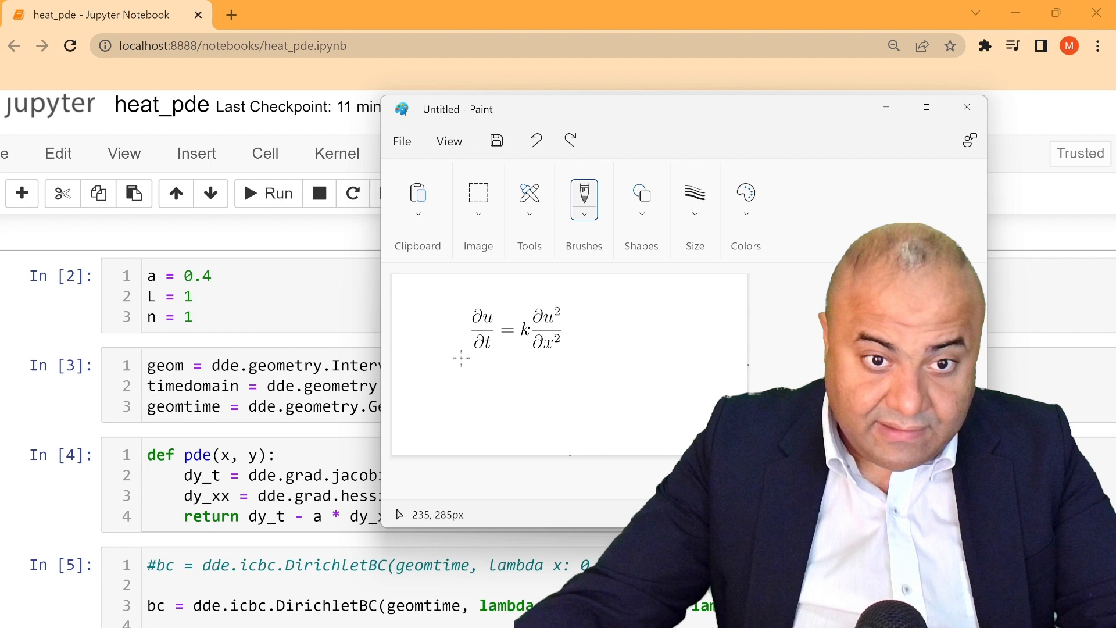
drag(463, 359, 500, 362)
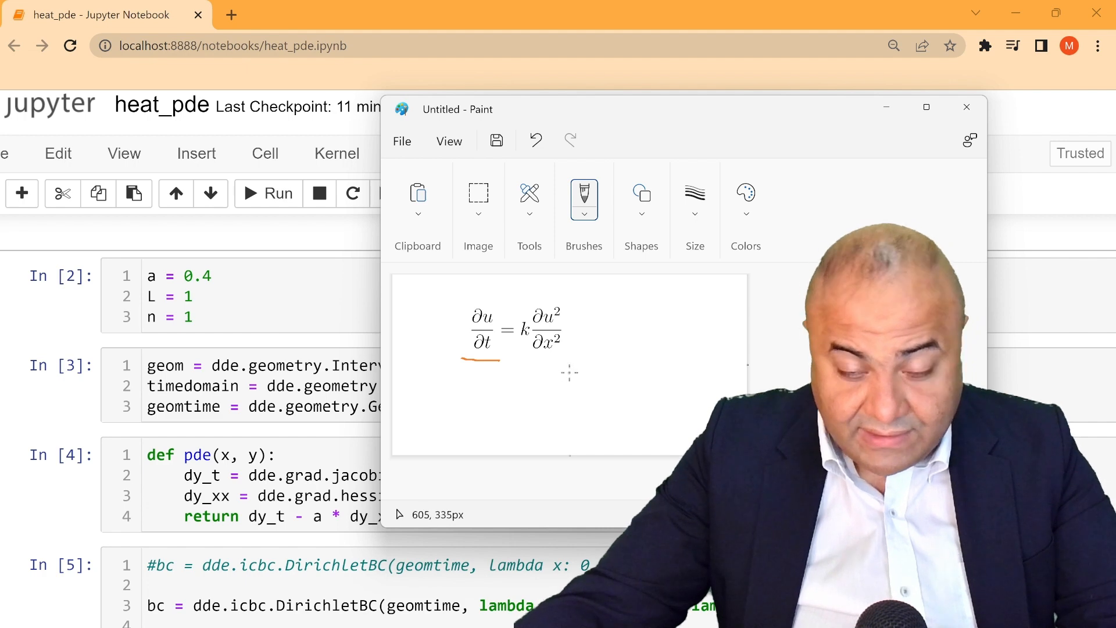
mouse_move(561, 358)
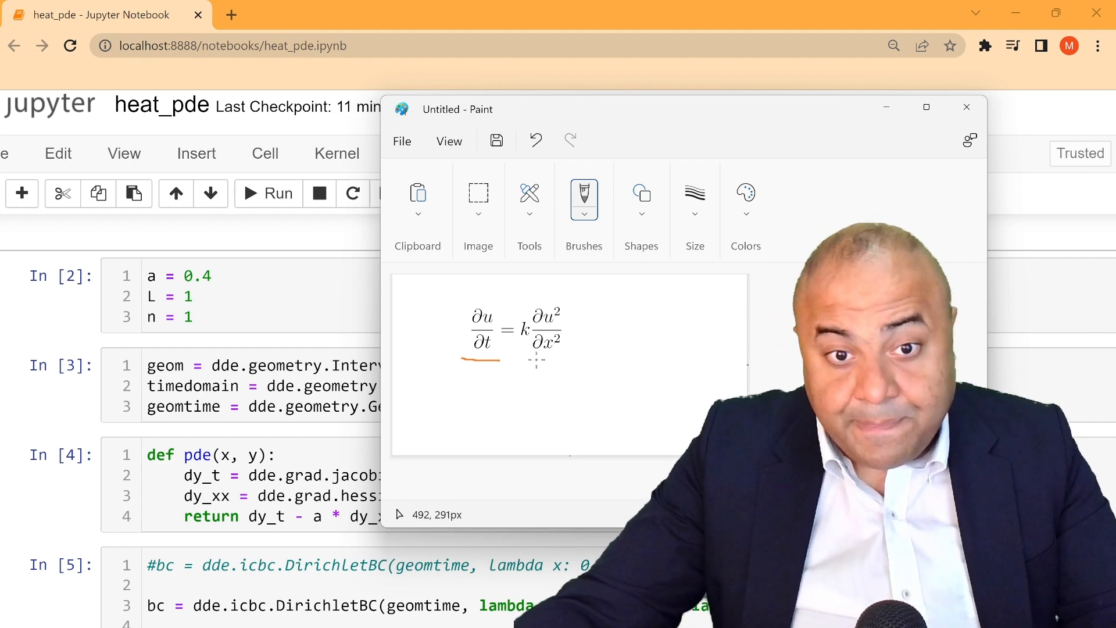
drag(530, 359, 570, 360)
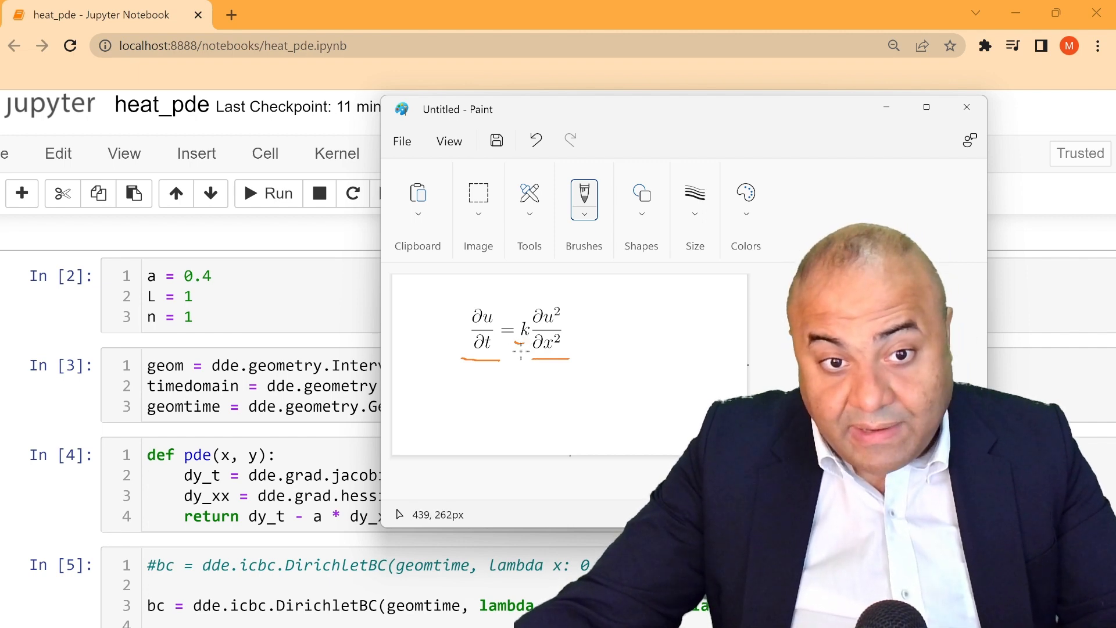
drag(499, 355, 452, 406)
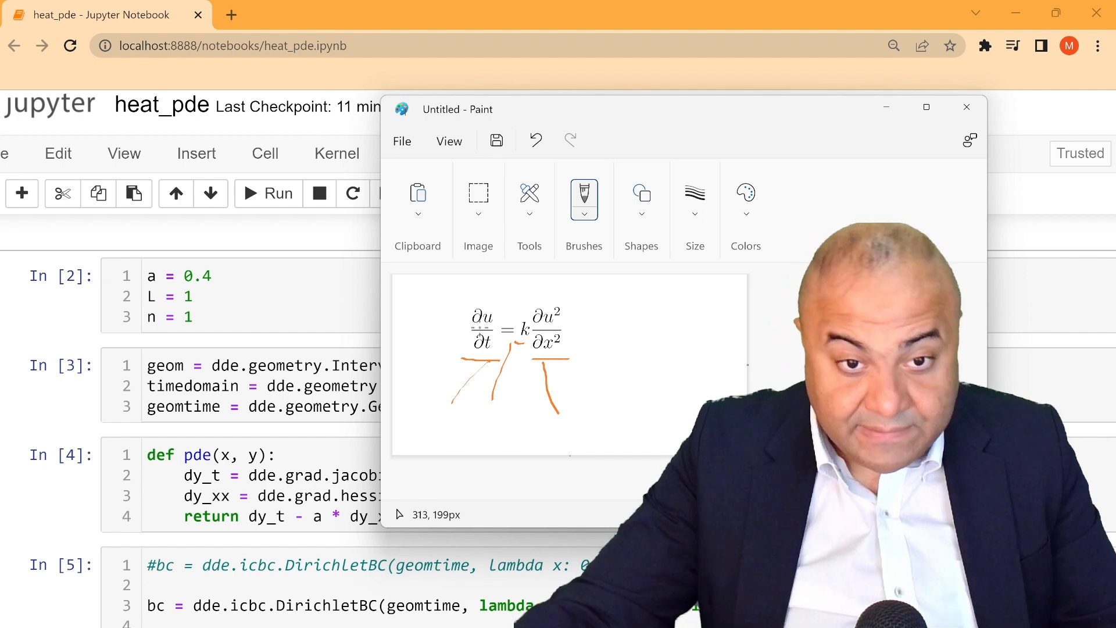
mouse_move(399, 305)
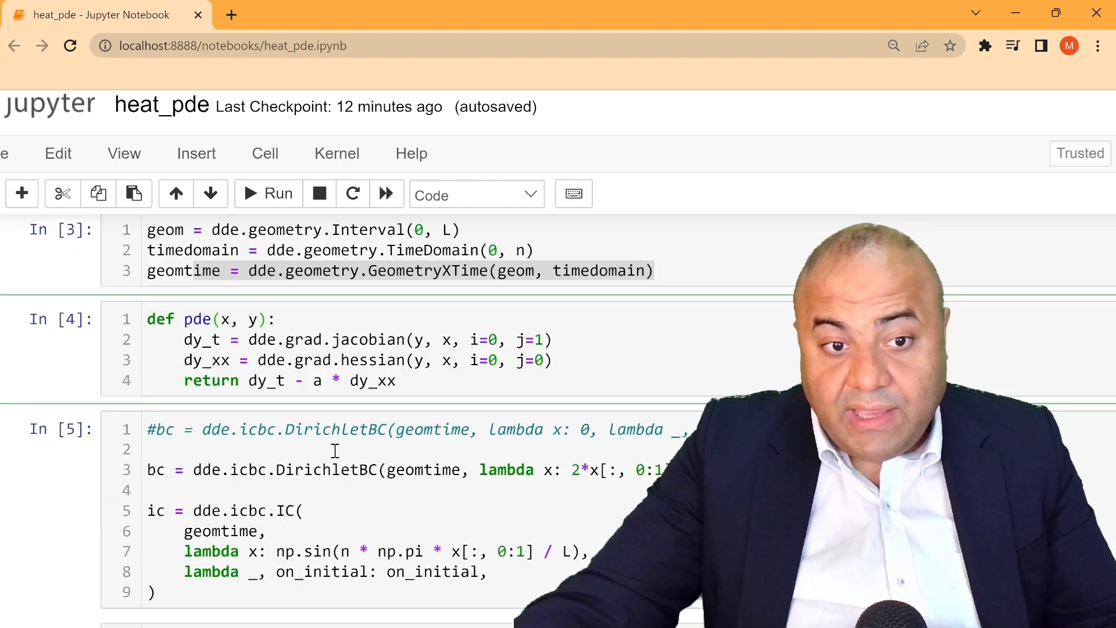
scroll(down, 3)
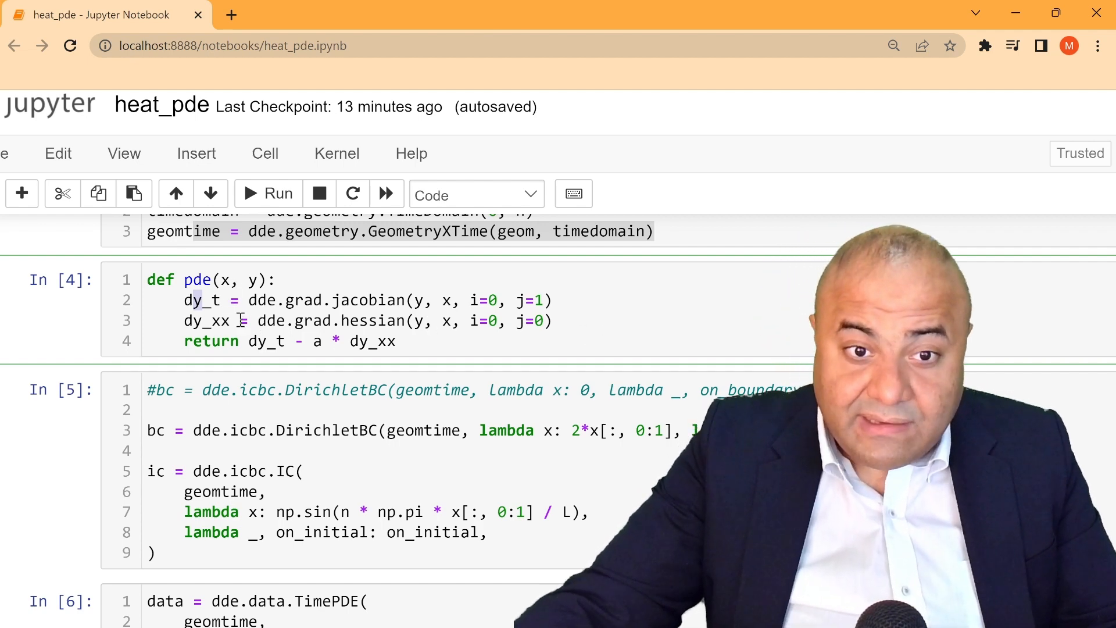
drag(185, 300, 559, 321)
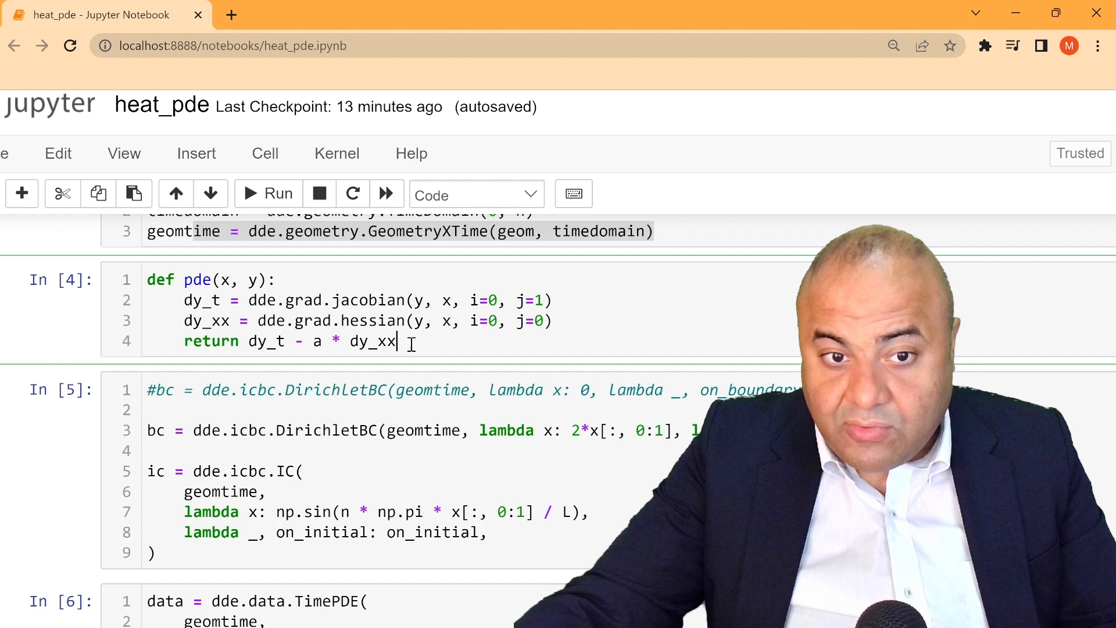
drag(201, 341, 397, 341)
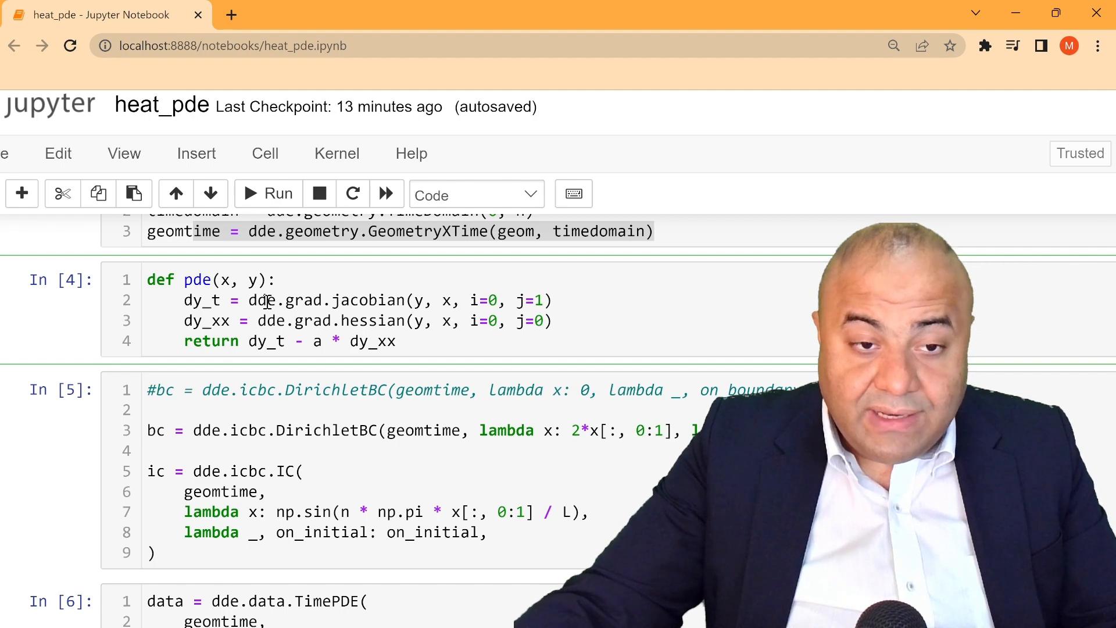
double_click(348, 300)
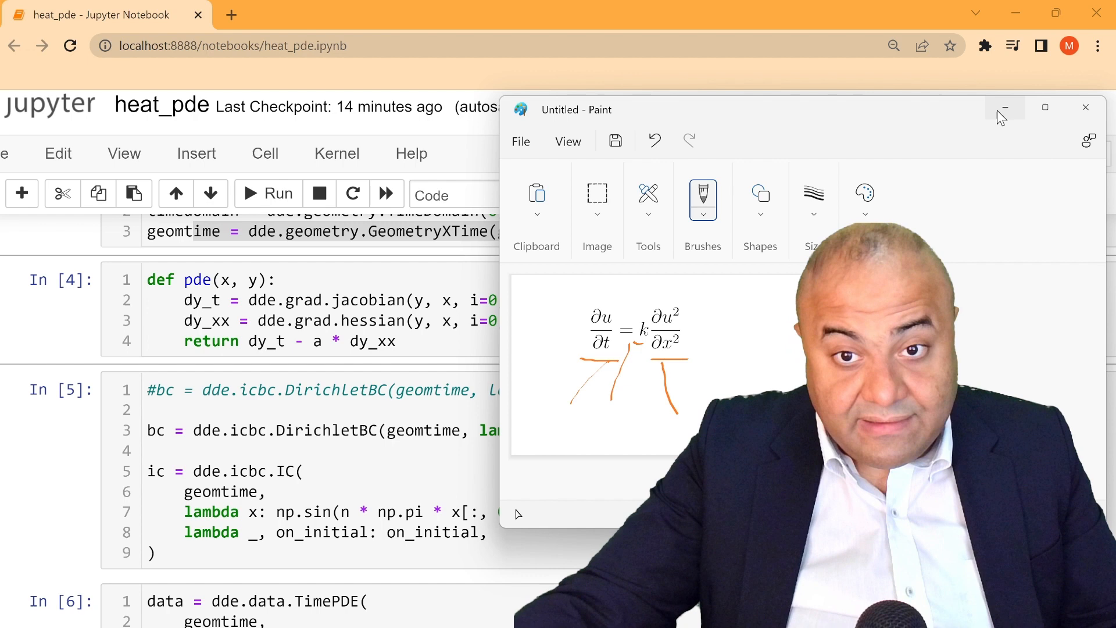
- Minimize Paint so the notebook's boundary-condition cell shows again
click(1005, 107)
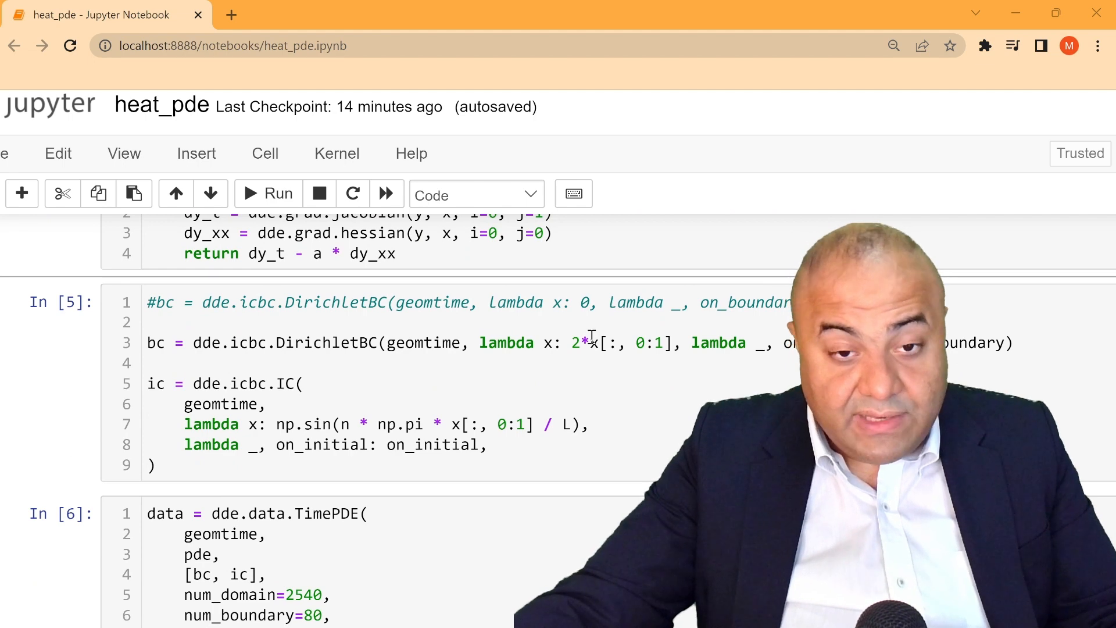
scroll(down, 3)
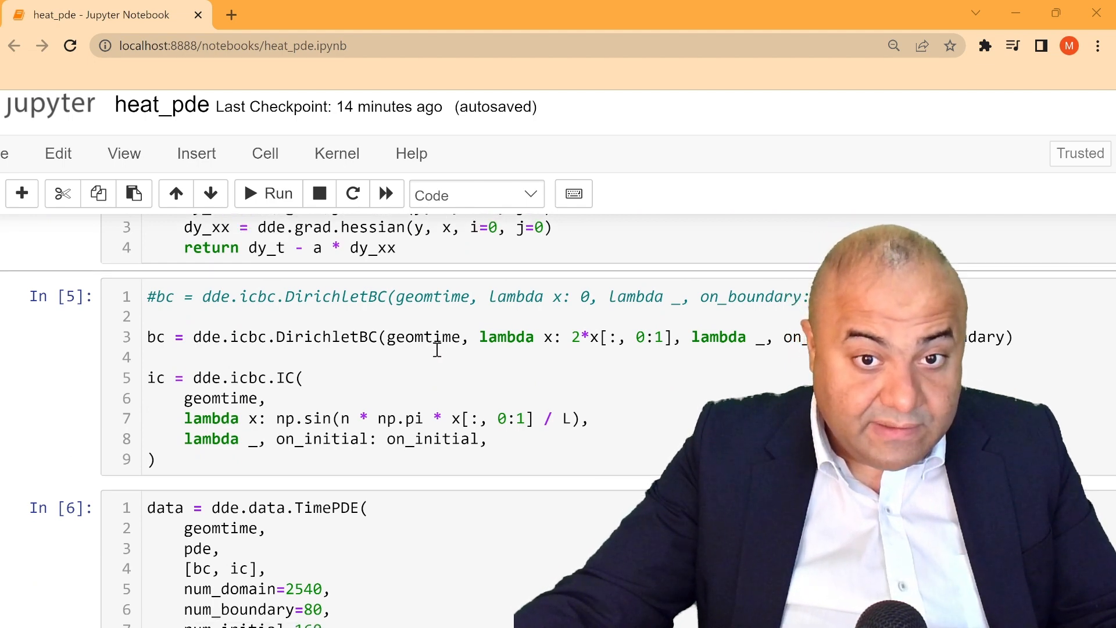
scroll(down, 3)
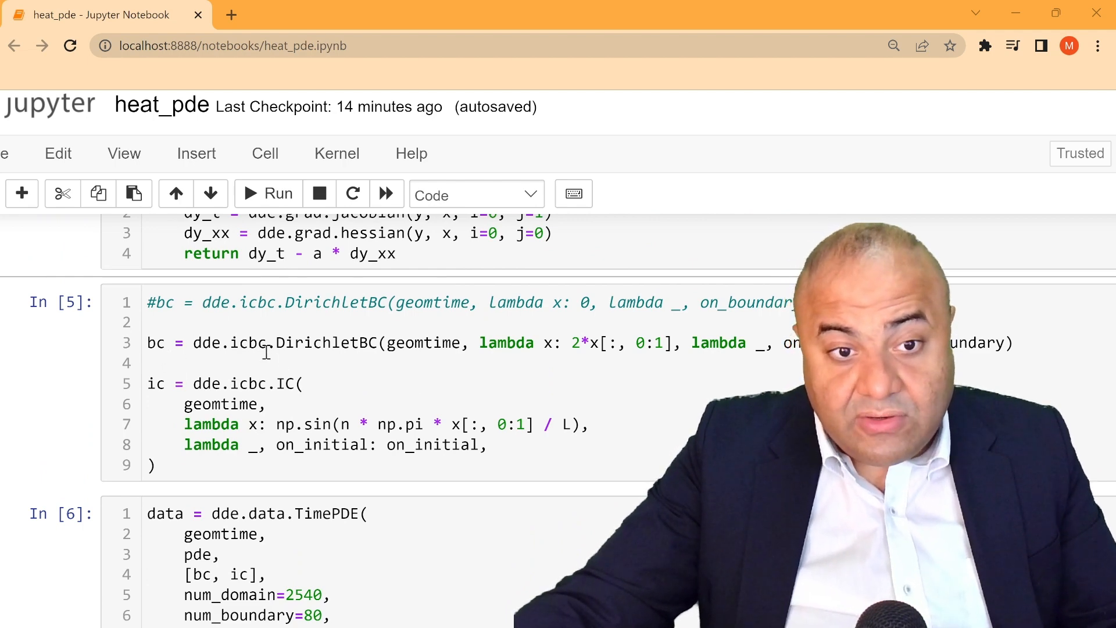
double_click(246, 342)
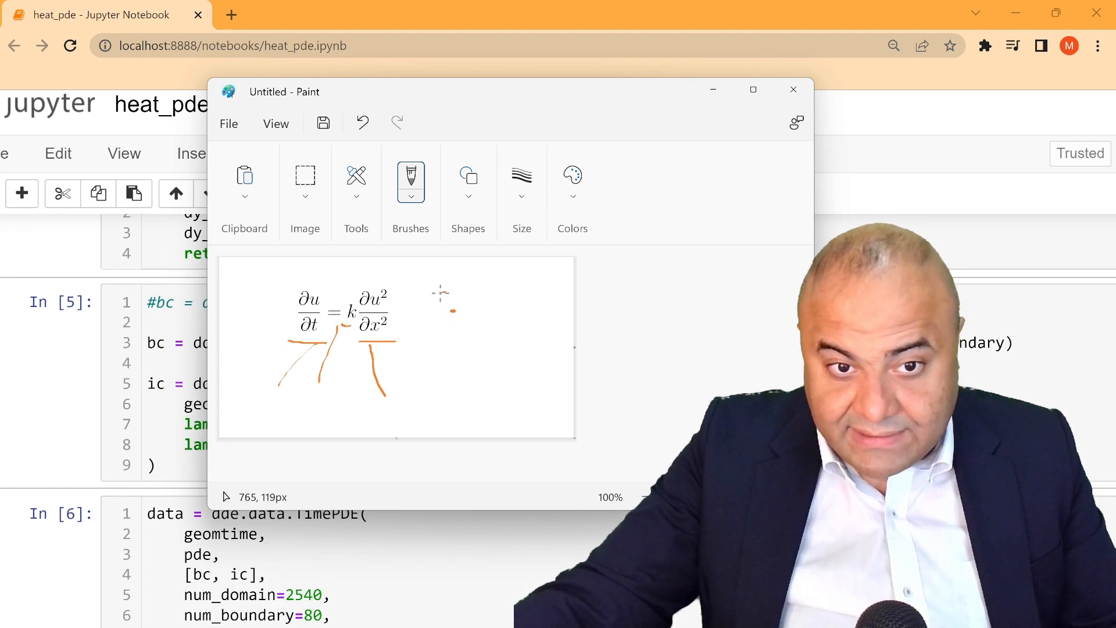
- Brush a small orange cross near the canvas top right, then hide Paint again
drag(427, 299, 456, 289)
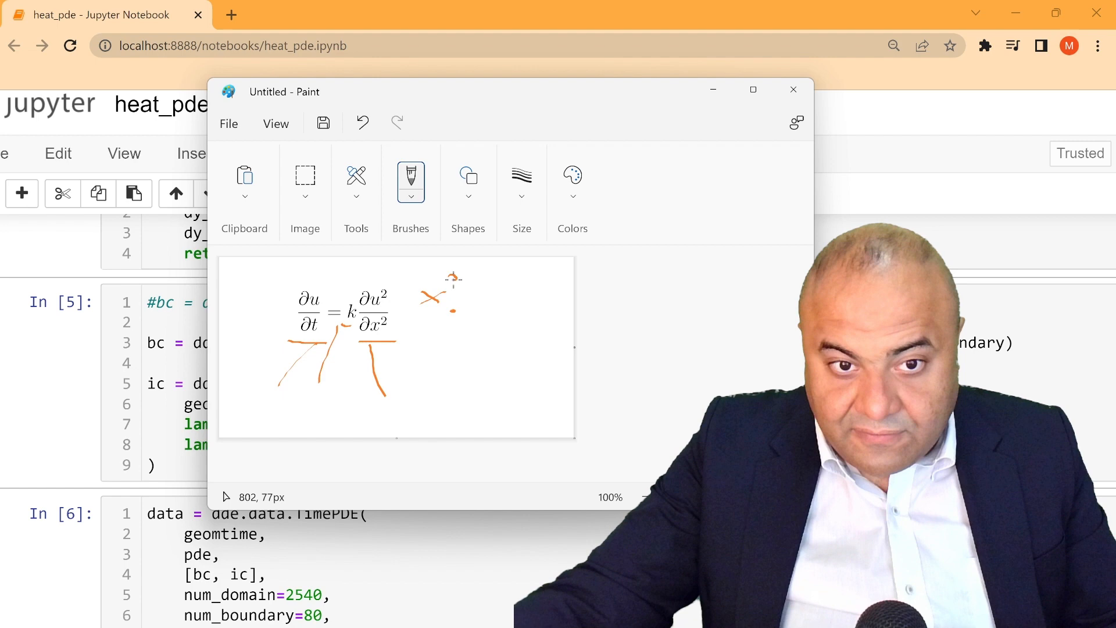
mouse_move(566, 280)
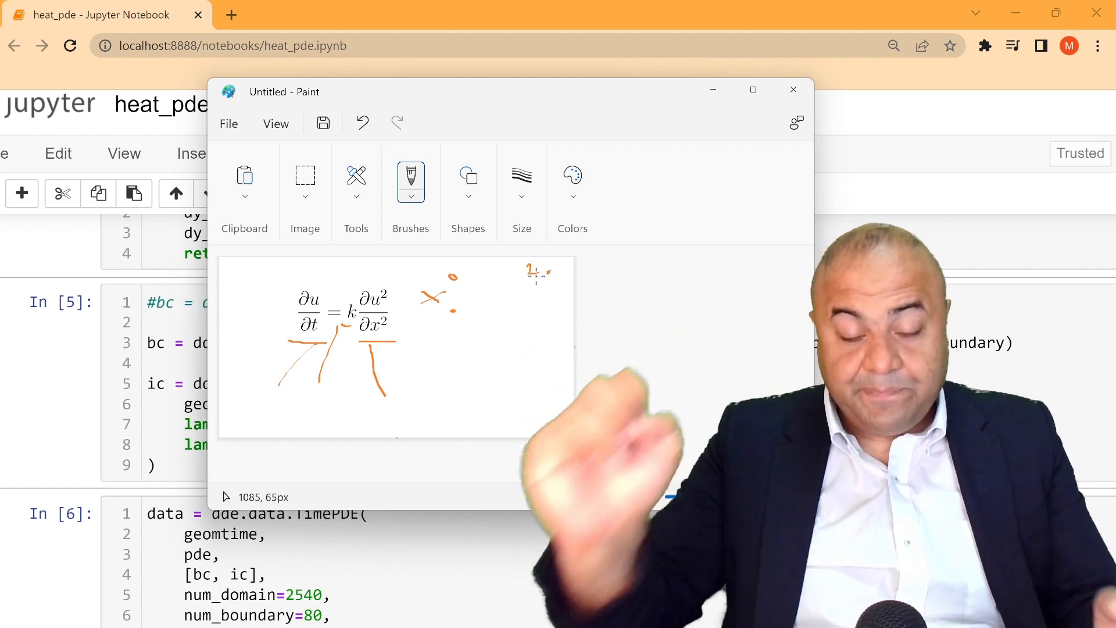
click(792, 89)
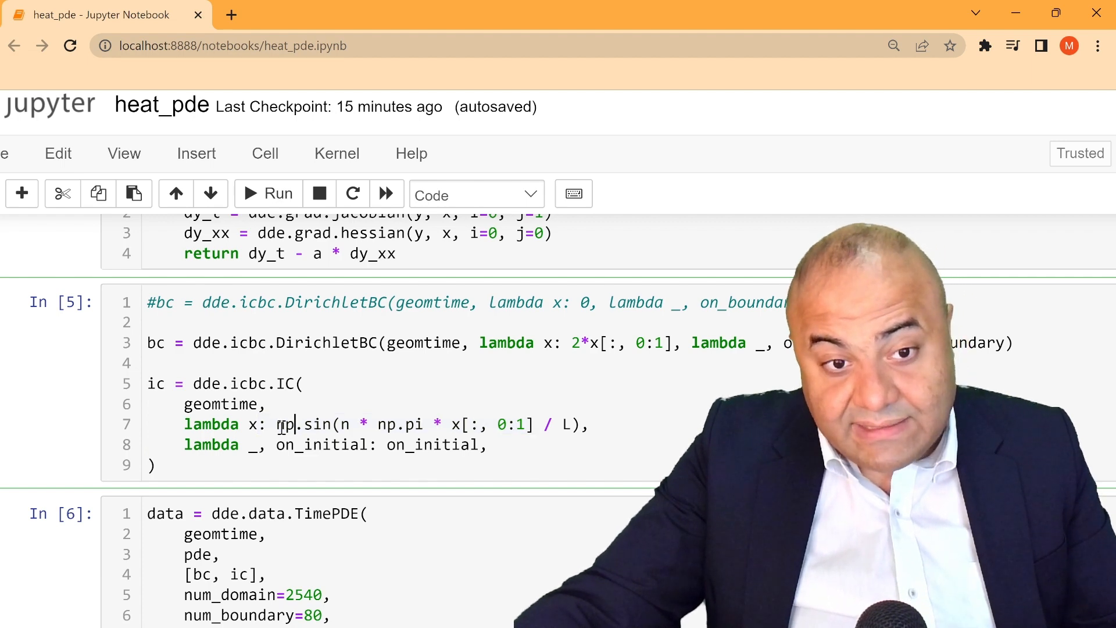
drag(277, 424, 537, 424)
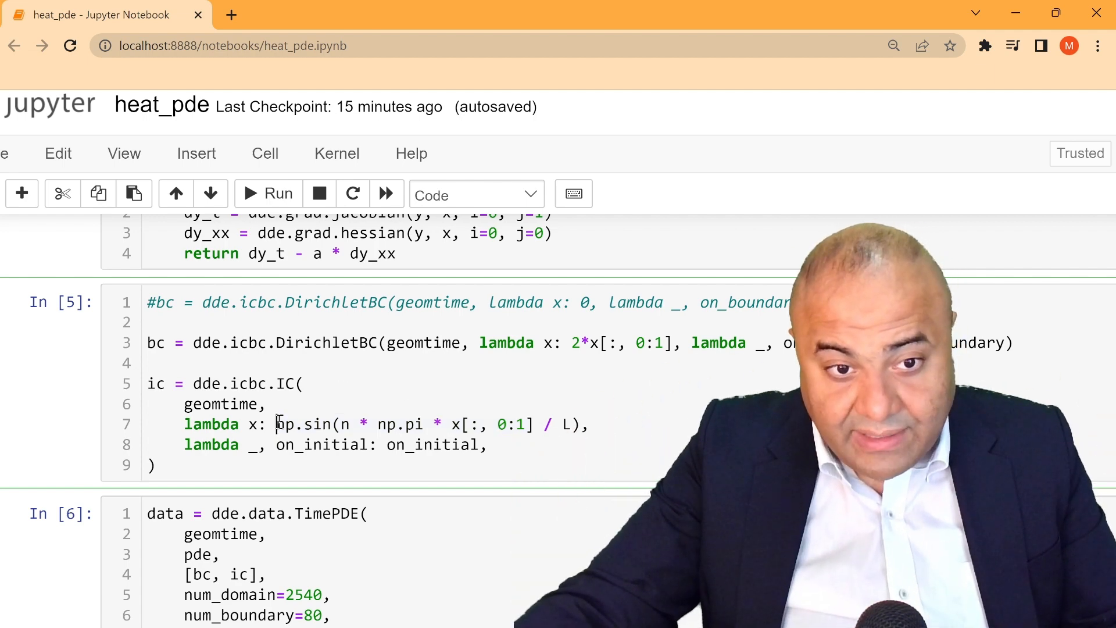
double_click(300, 424)
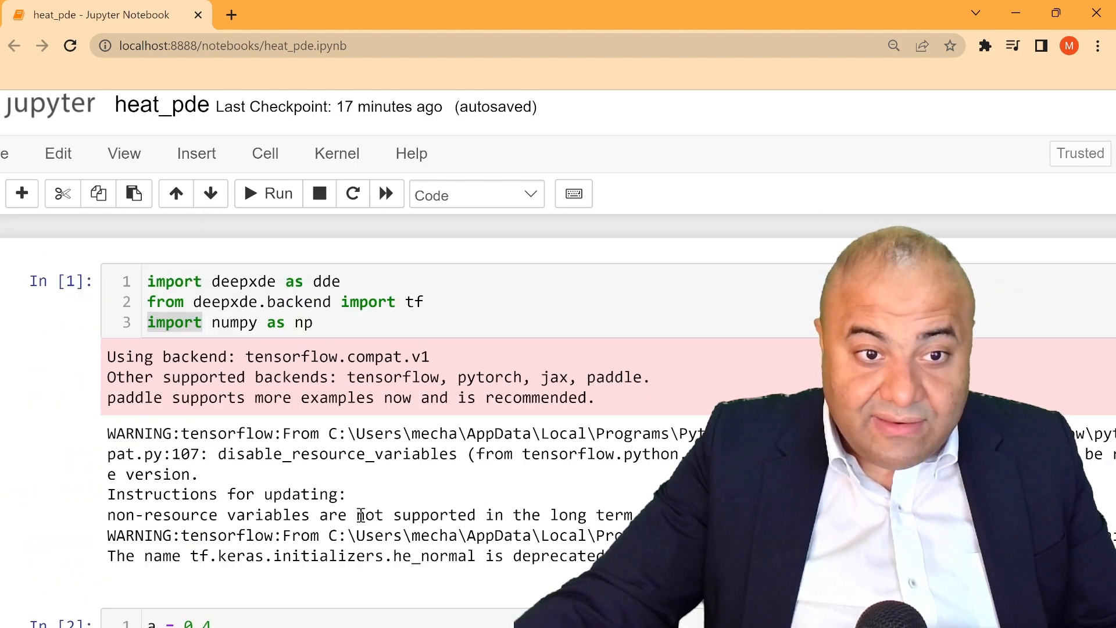
scroll(down, 3)
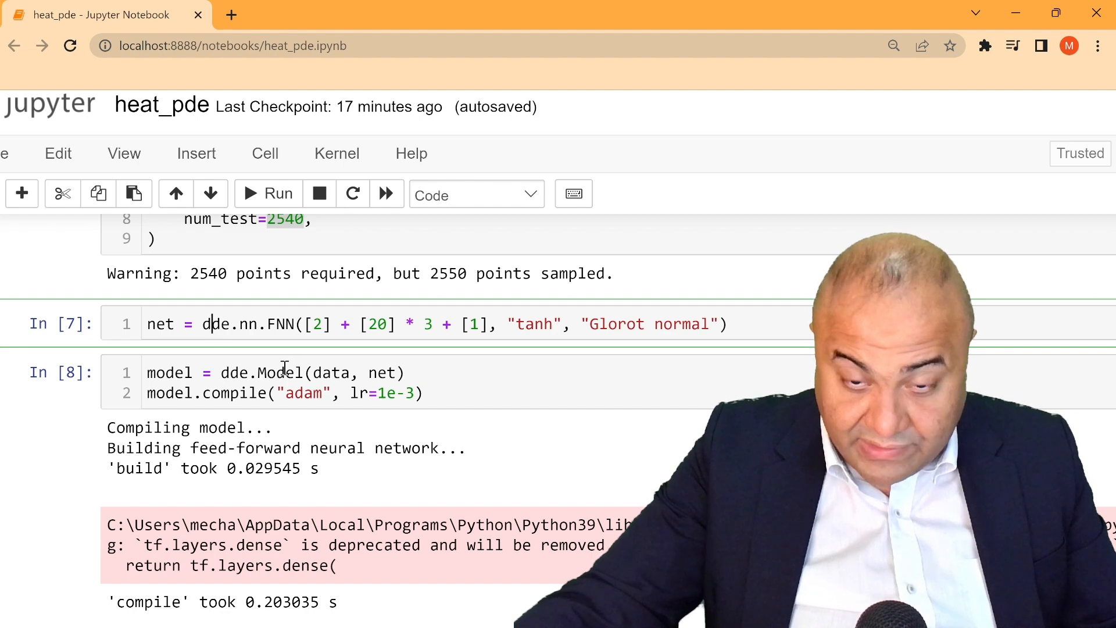
mouse_move(255, 355)
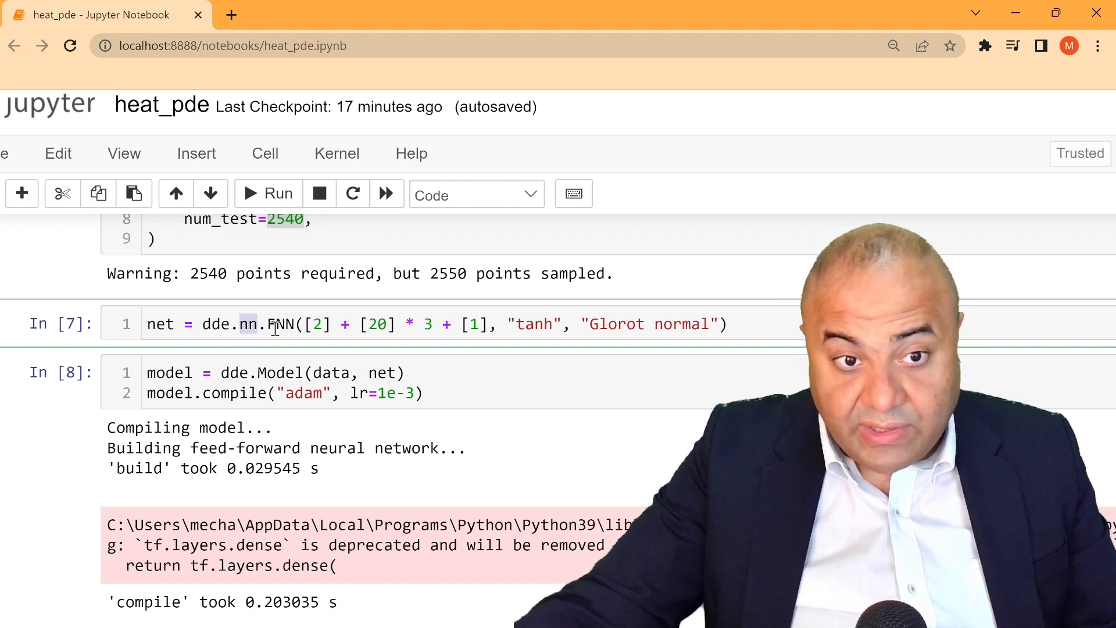
double_click(281, 325)
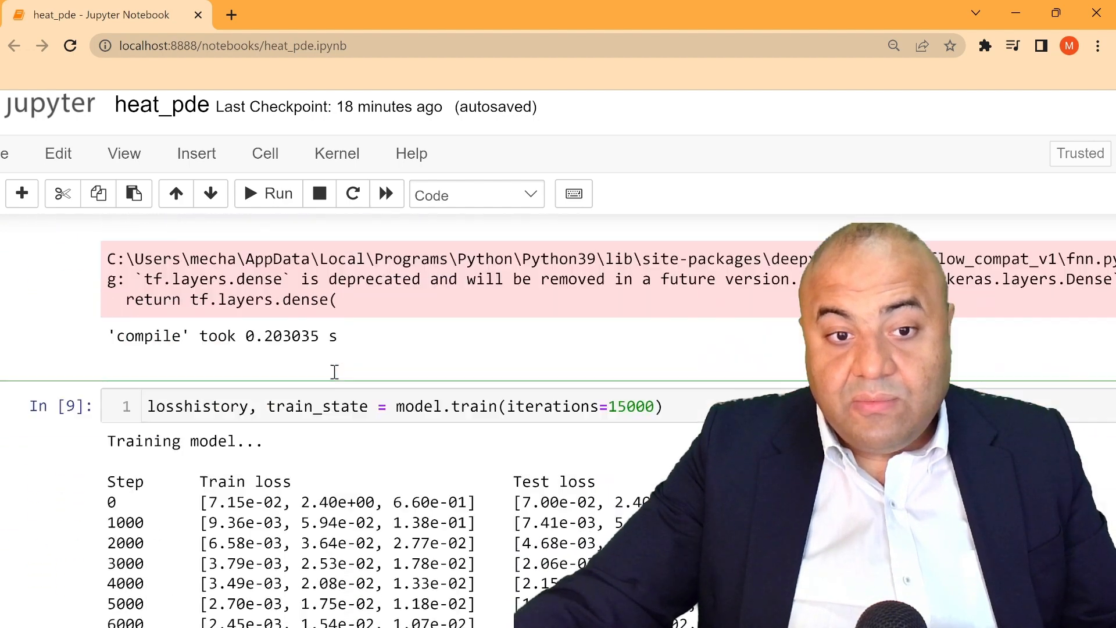
scroll(down, 3)
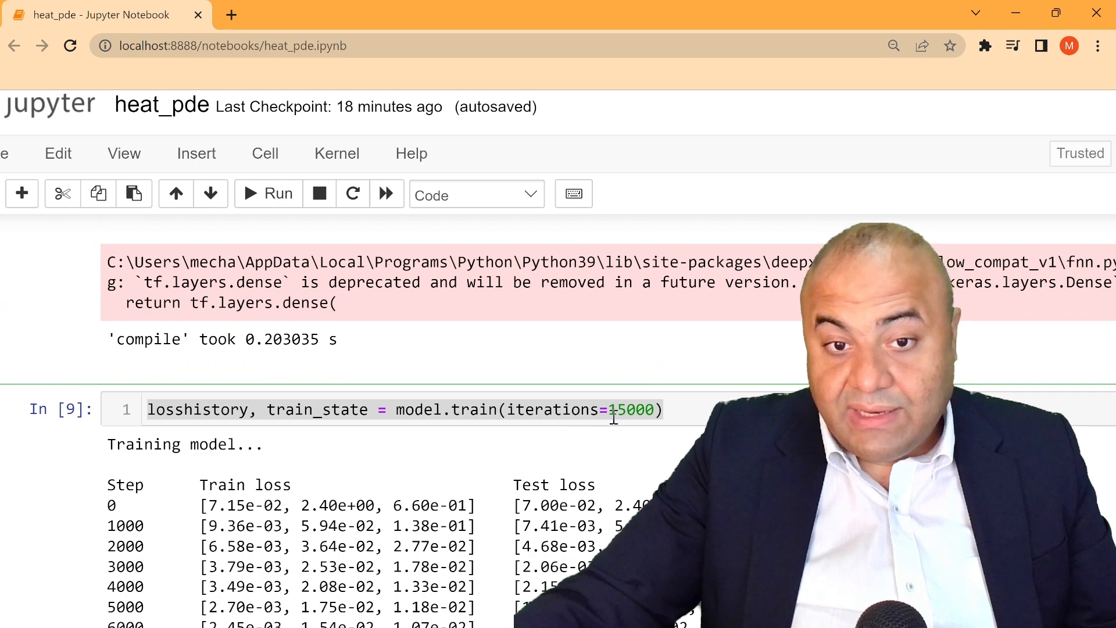
scroll(down, 3)
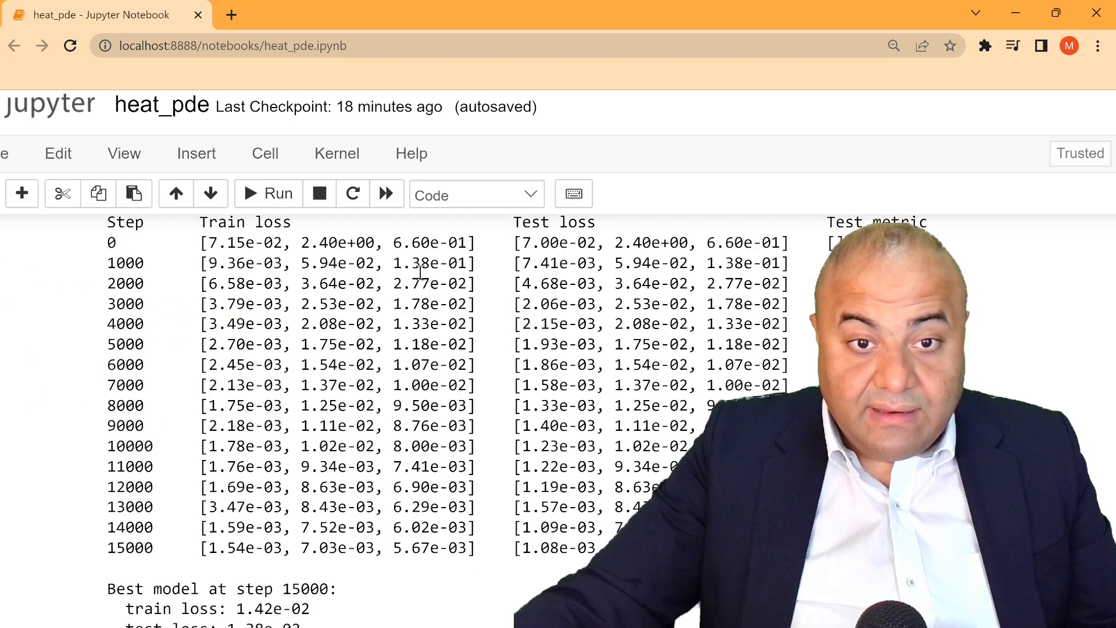
scroll(down, 3)
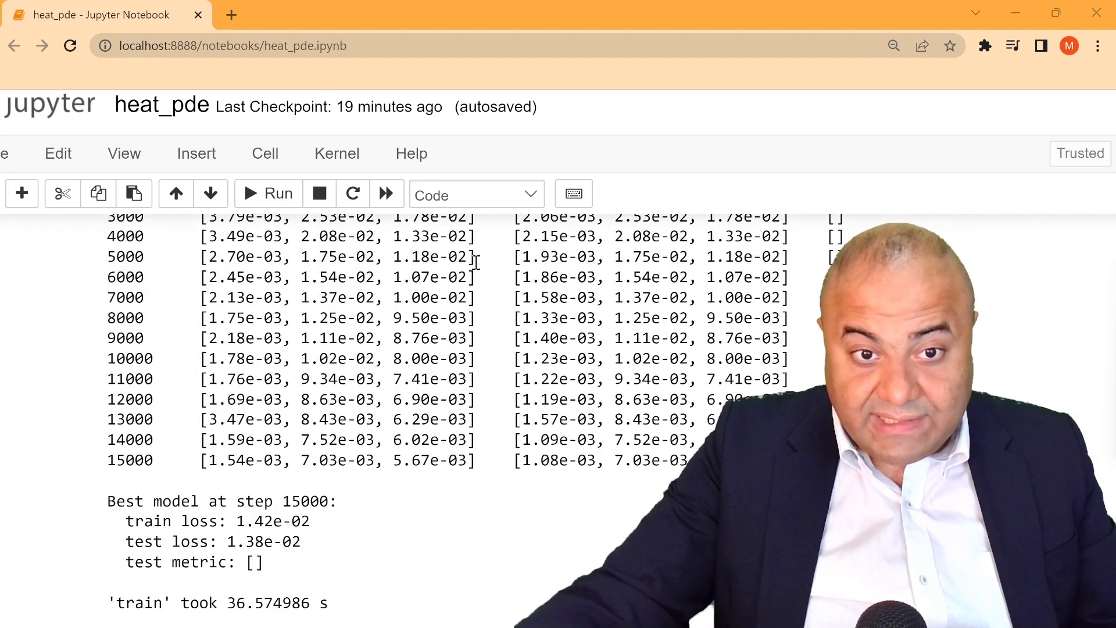
scroll(down, 3)
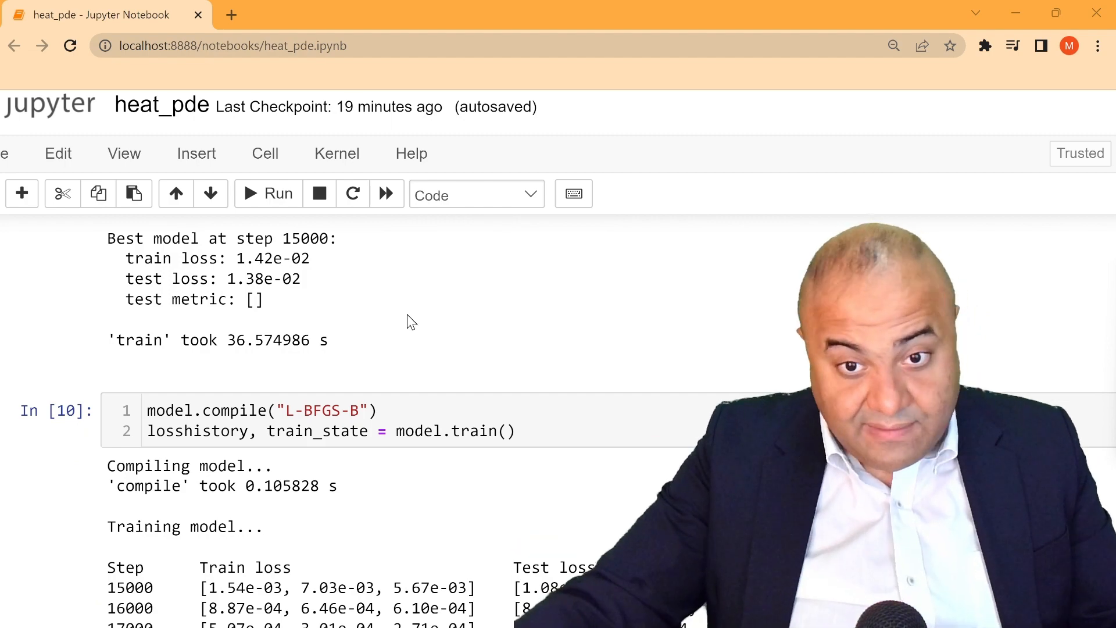
mouse_move(696, 335)
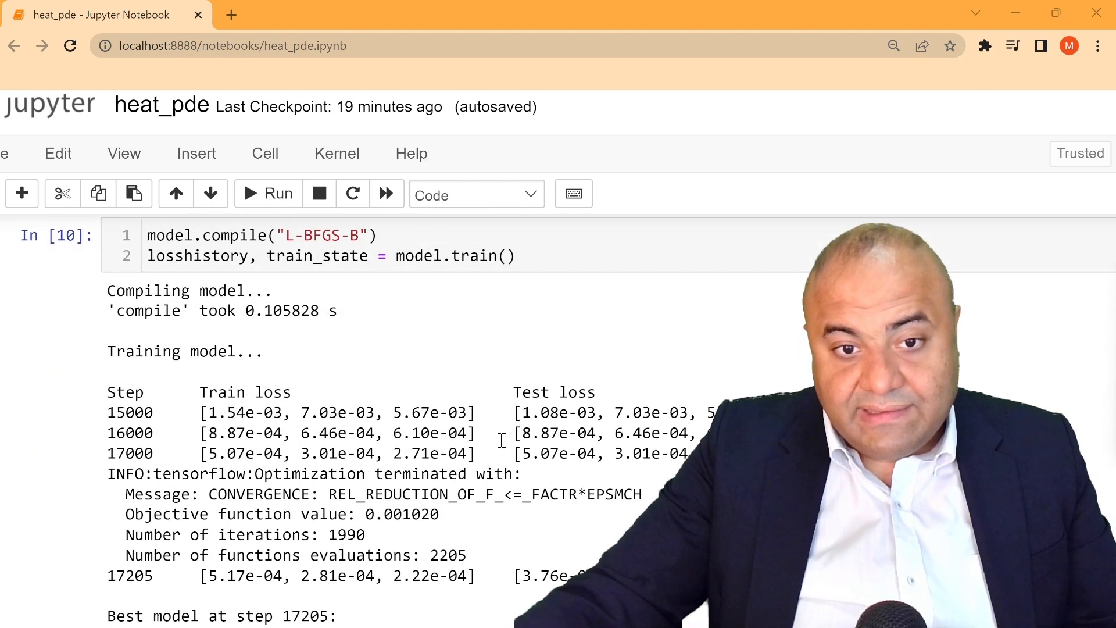
scroll(down, 3)
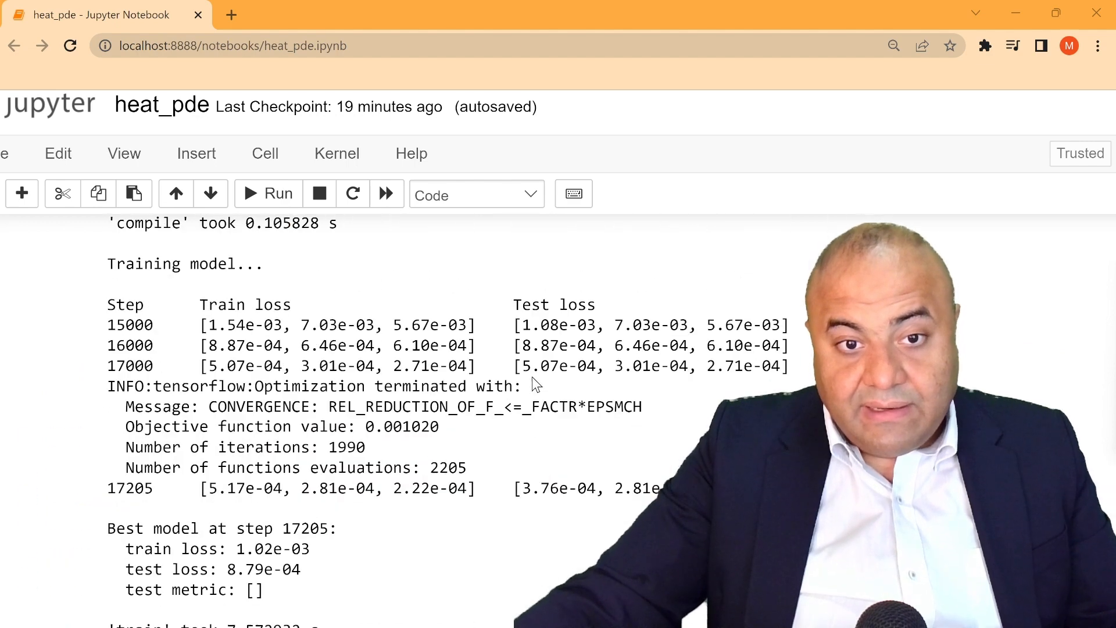
drag(533, 366, 641, 367)
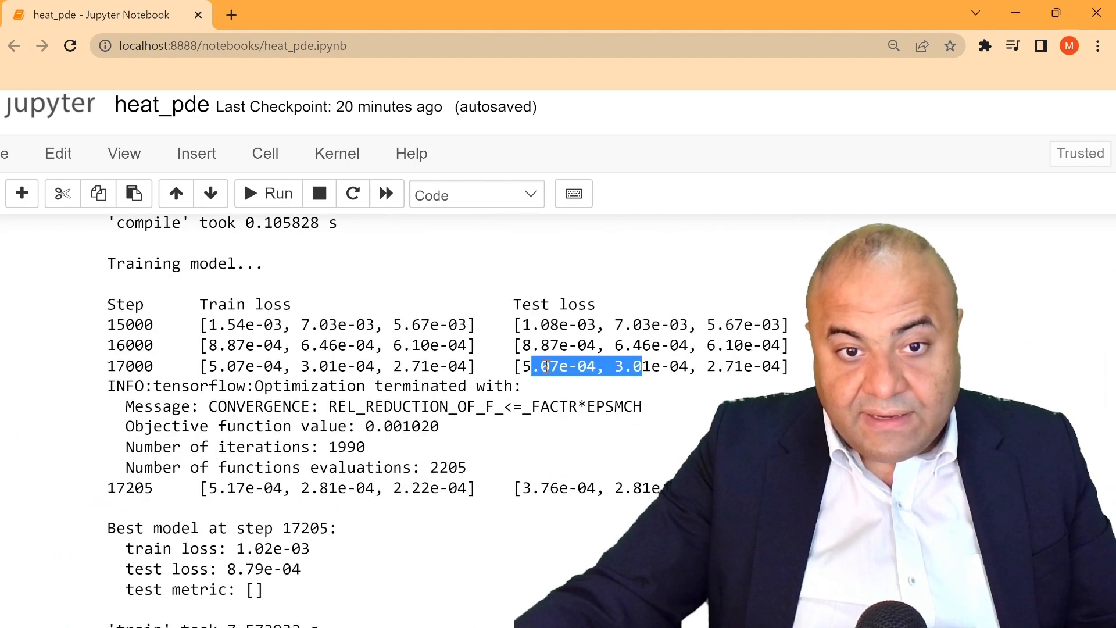
scroll(down, 3)
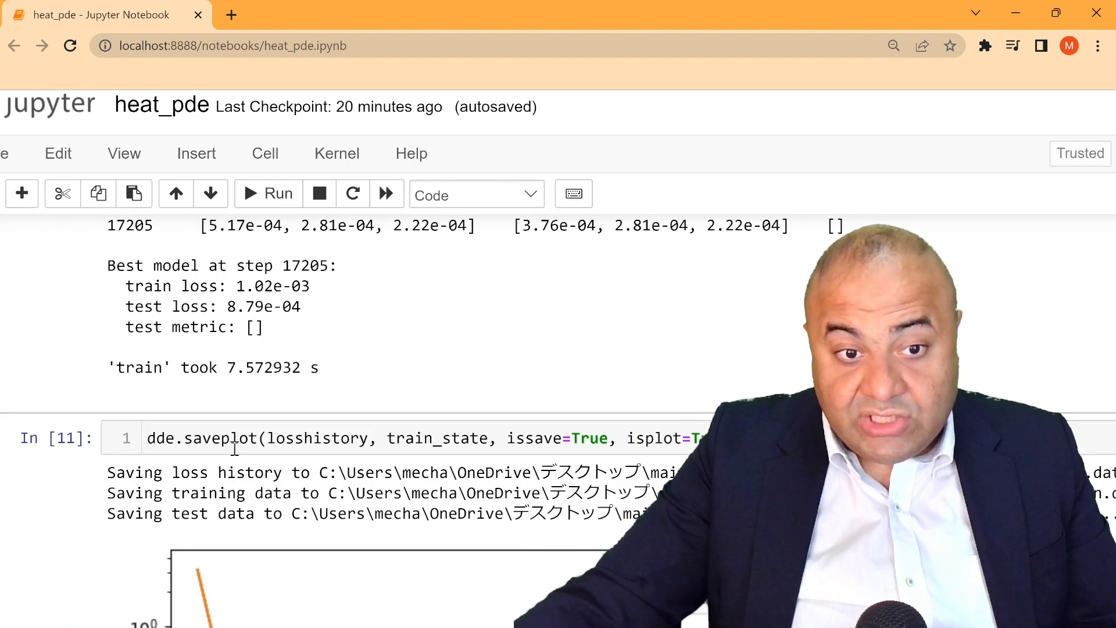
scroll(down, 3)
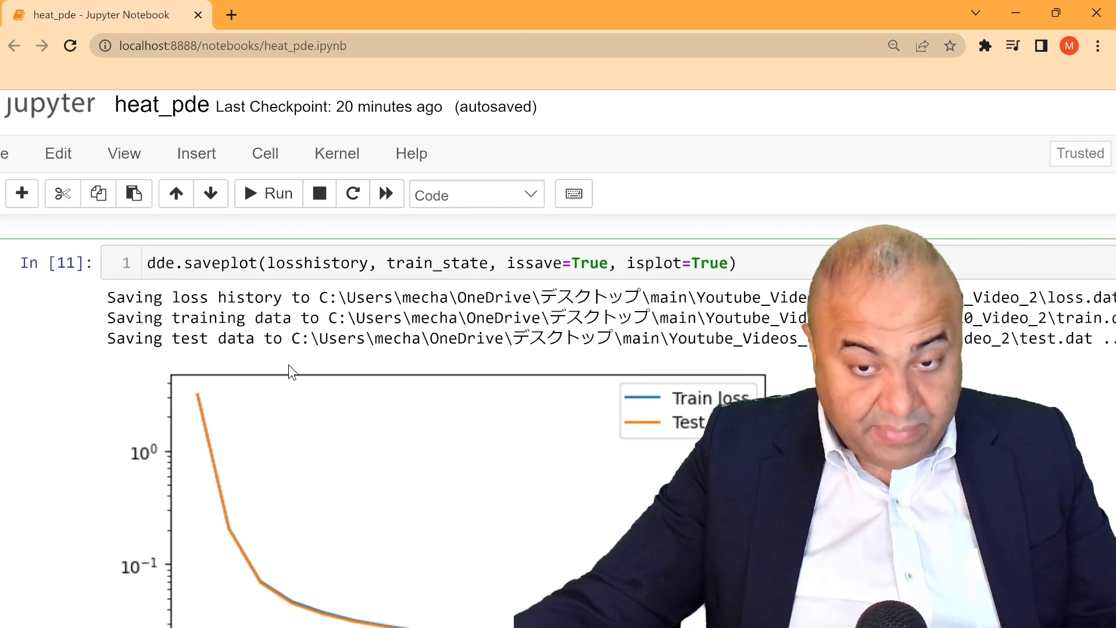
drag(147, 263, 385, 262)
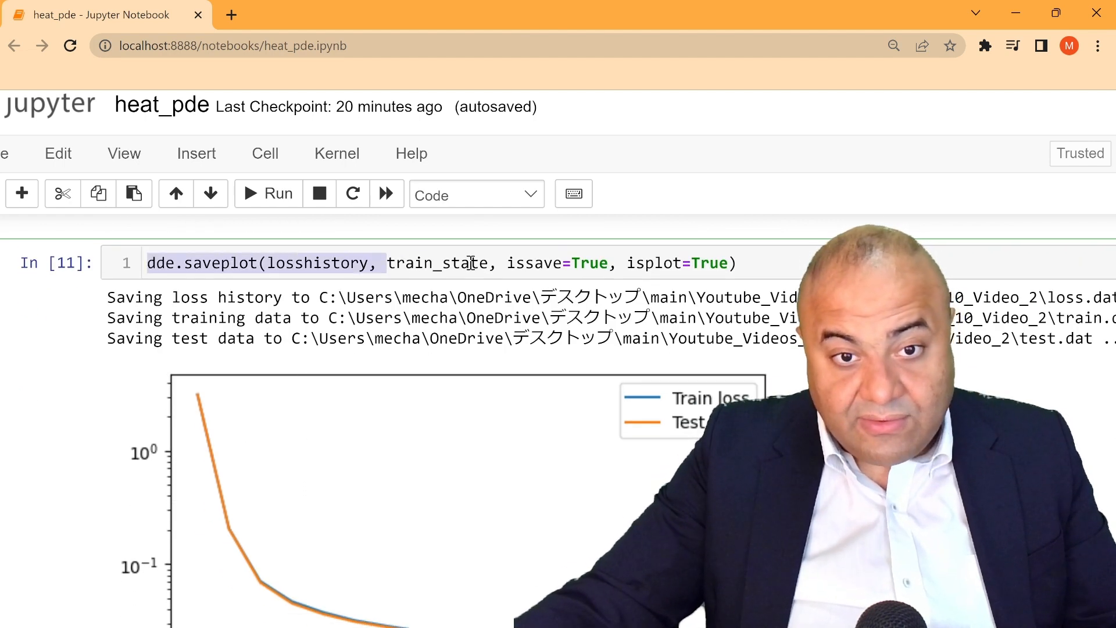
scroll(down, 3)
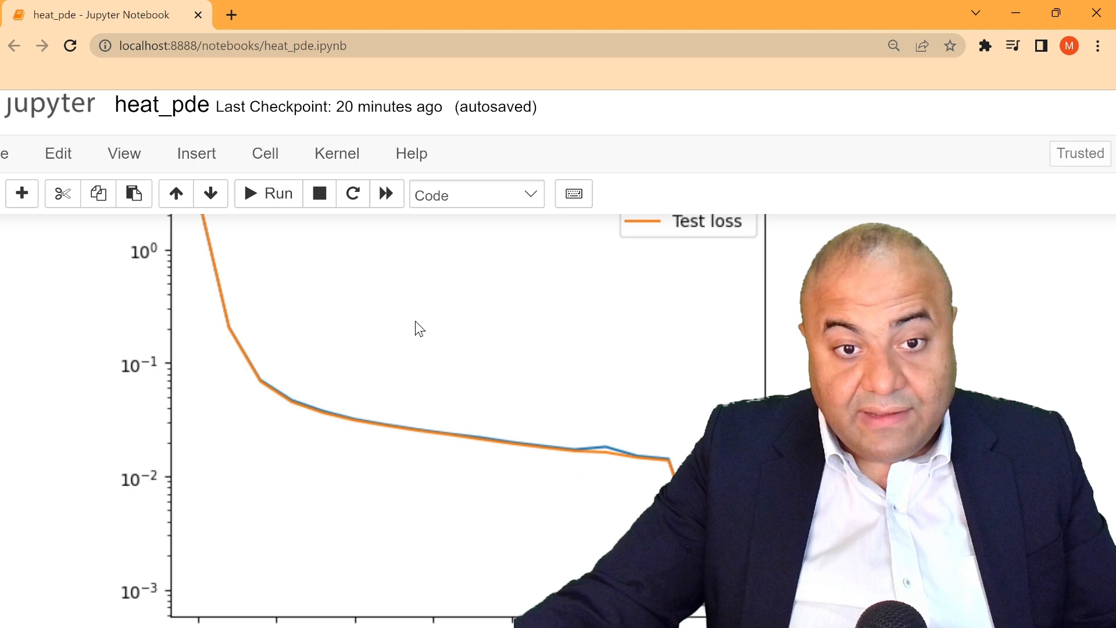
scroll(down, 3)
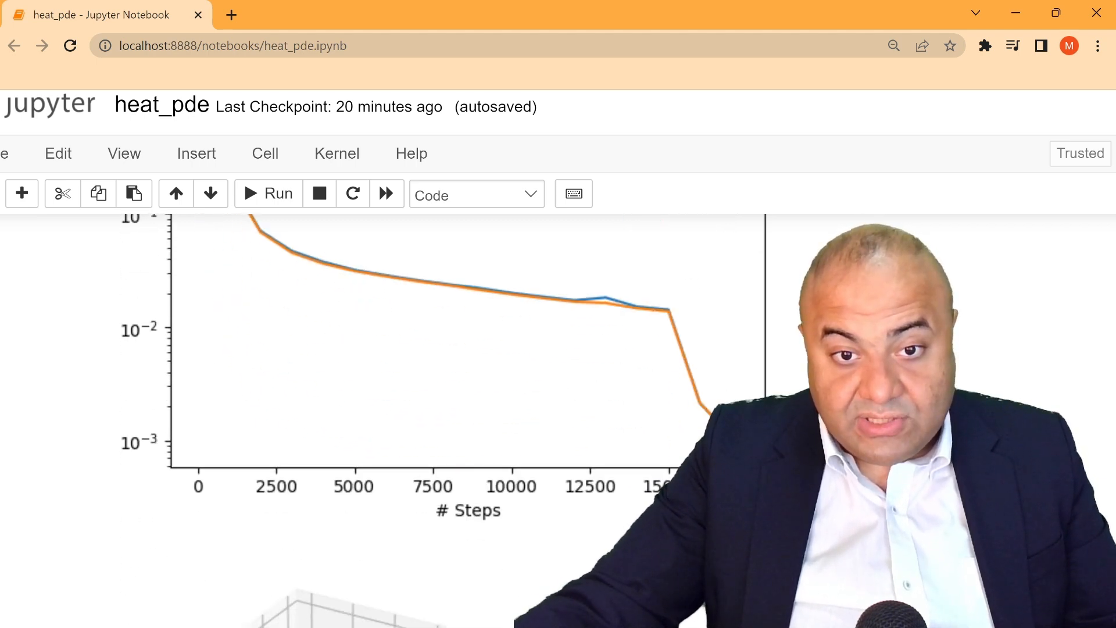
scroll(down, 3)
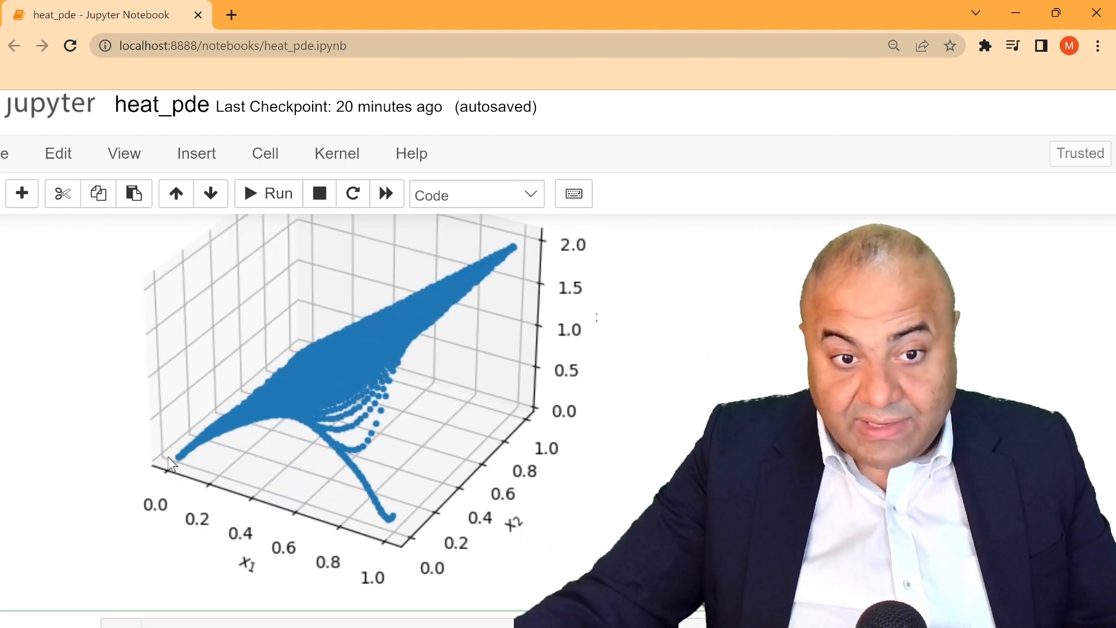
mouse_move(242, 439)
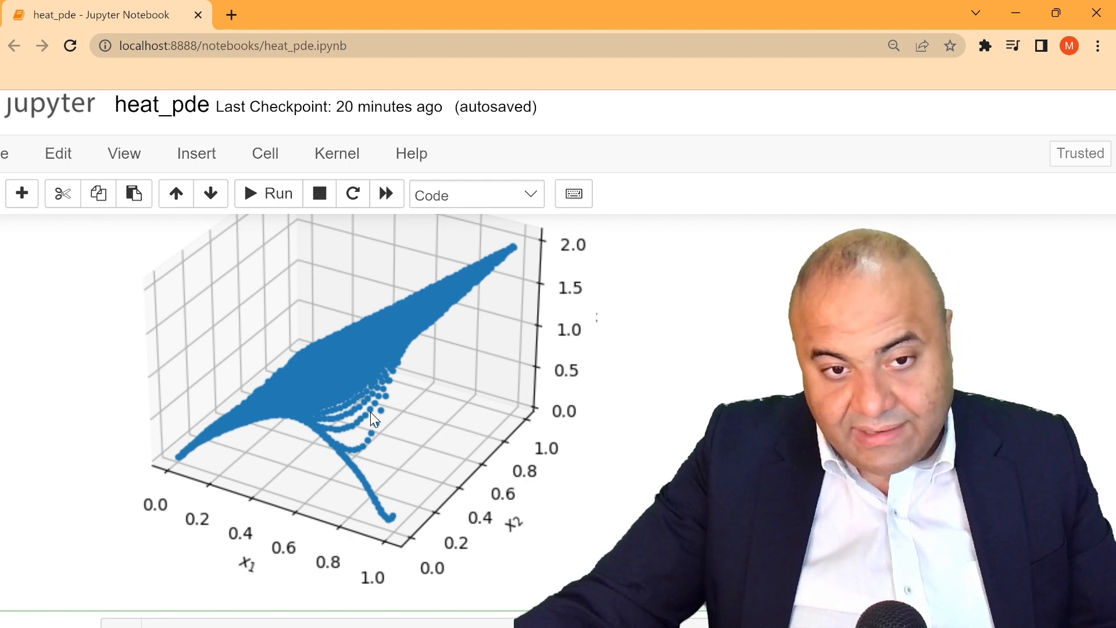
mouse_move(376, 474)
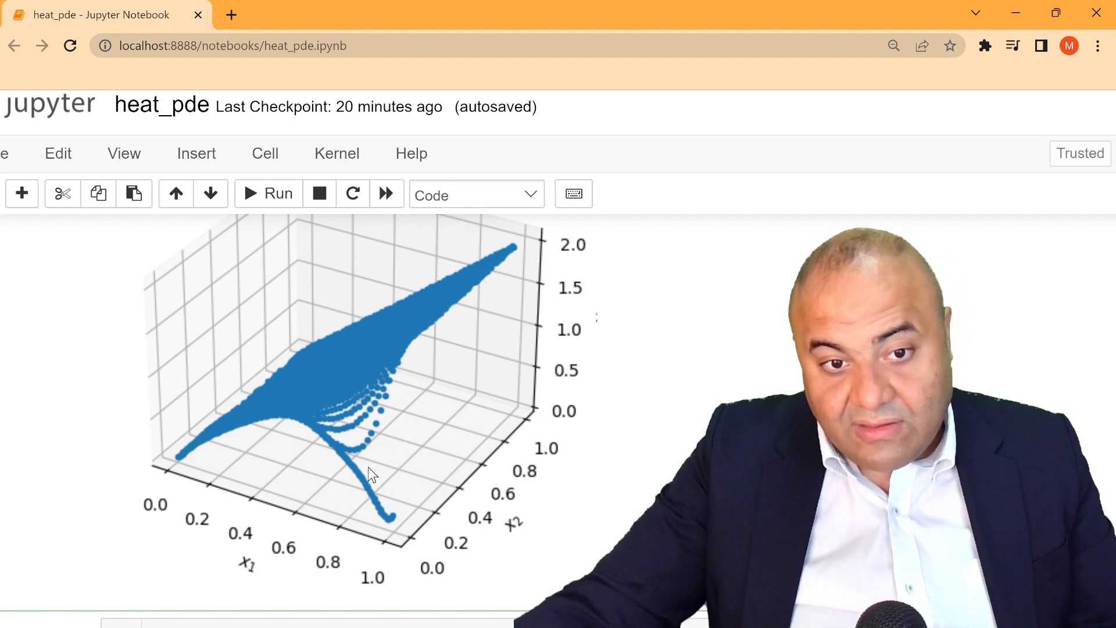
mouse_move(338, 433)
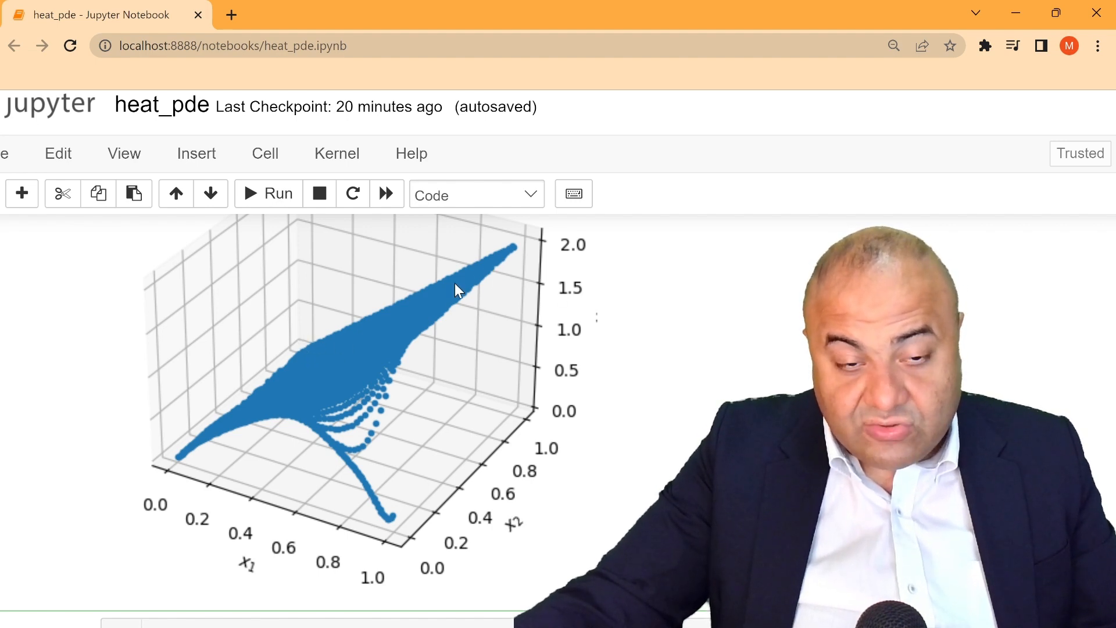
mouse_move(349, 352)
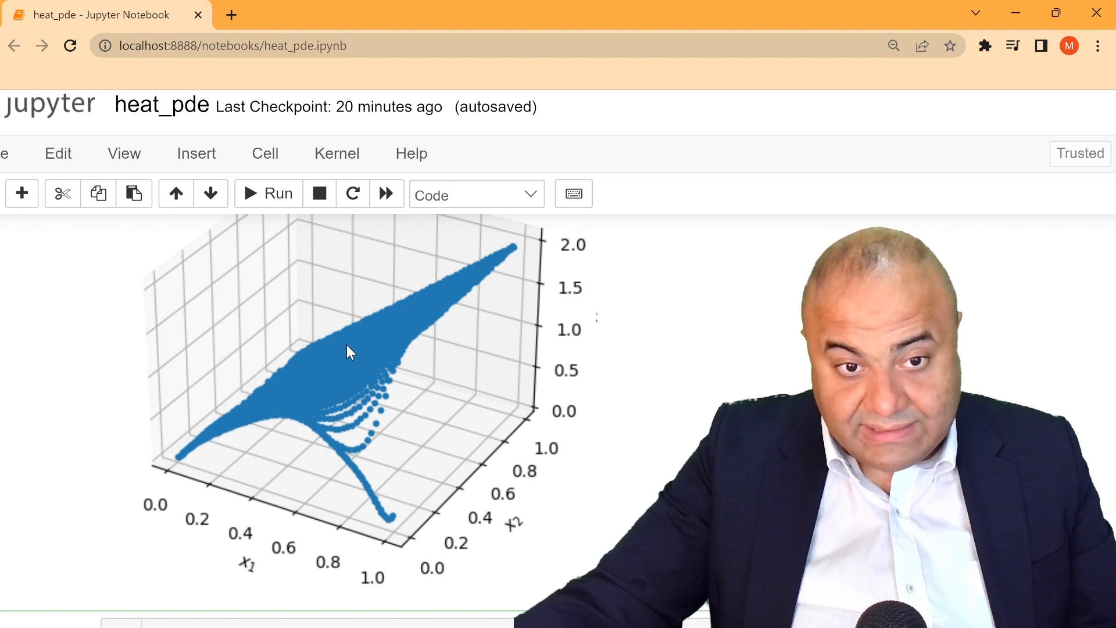
mouse_move(518, 475)
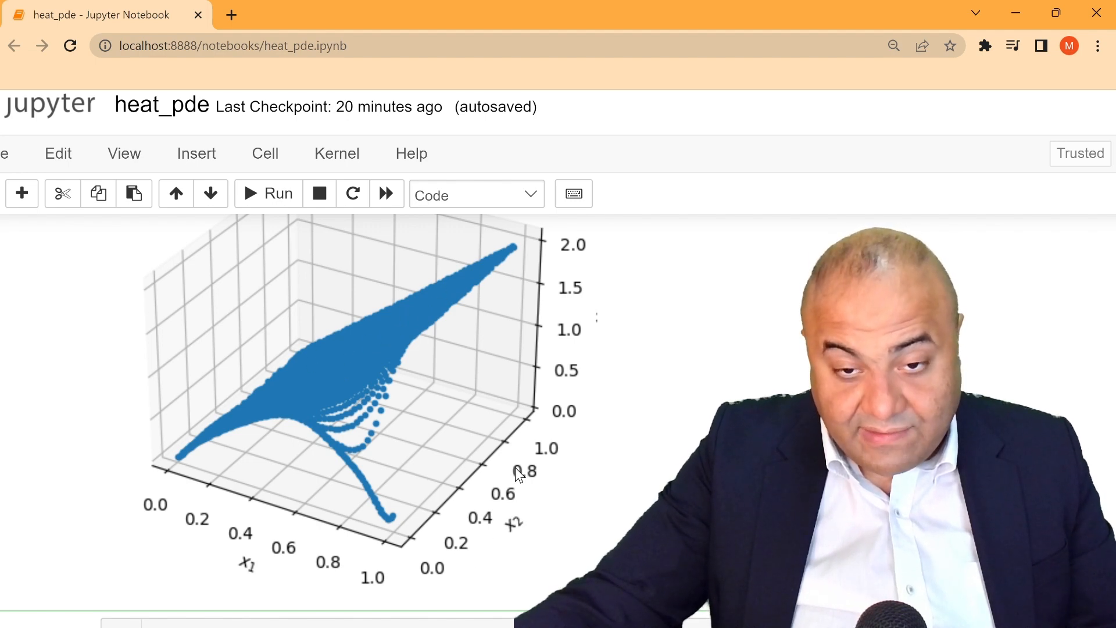